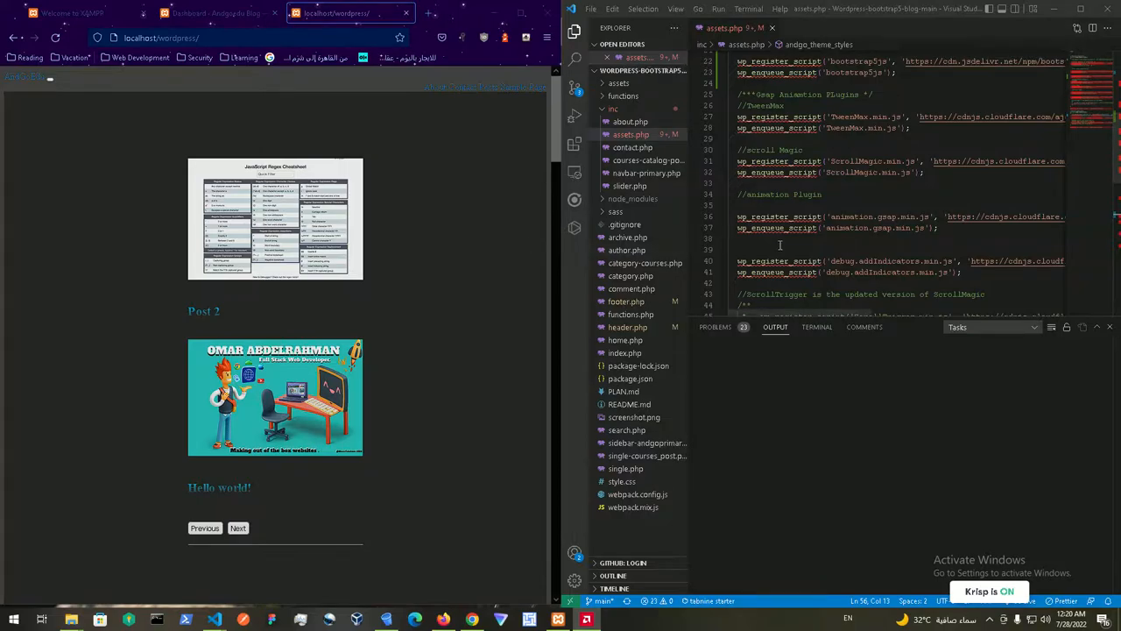
Step: Select the bootstrap.bundle.js enqueue call in assets.php, then switch to the localhost site tab
{"action": "scroll", "scroll_direction": "down", "scroll_amount": 3}
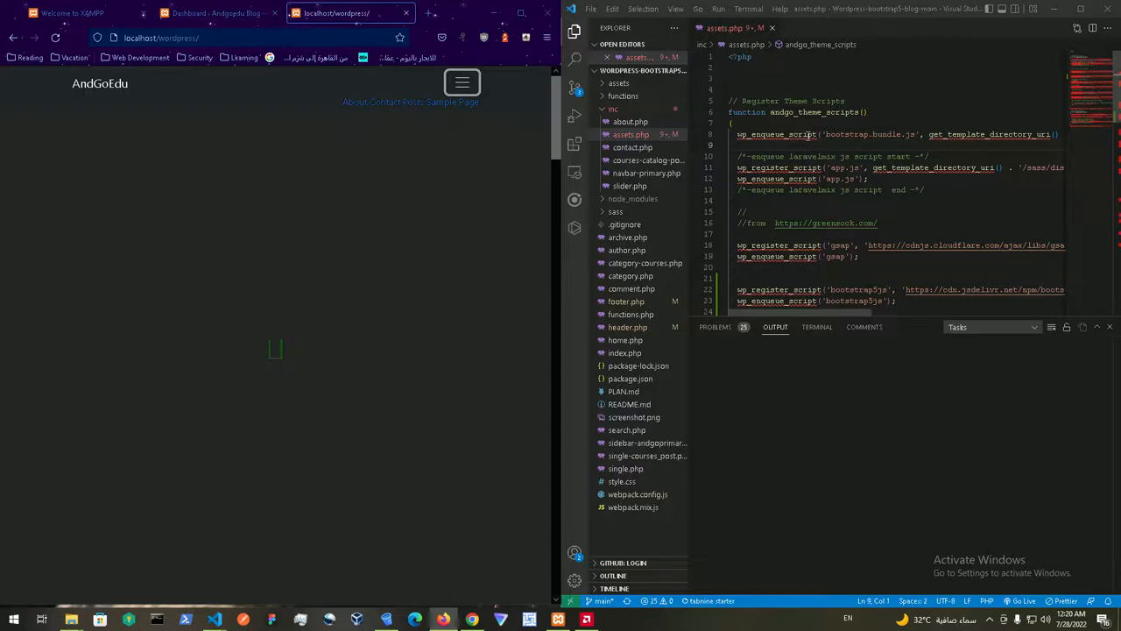
{"action": "double_click", "coordinate": [772, 134]}
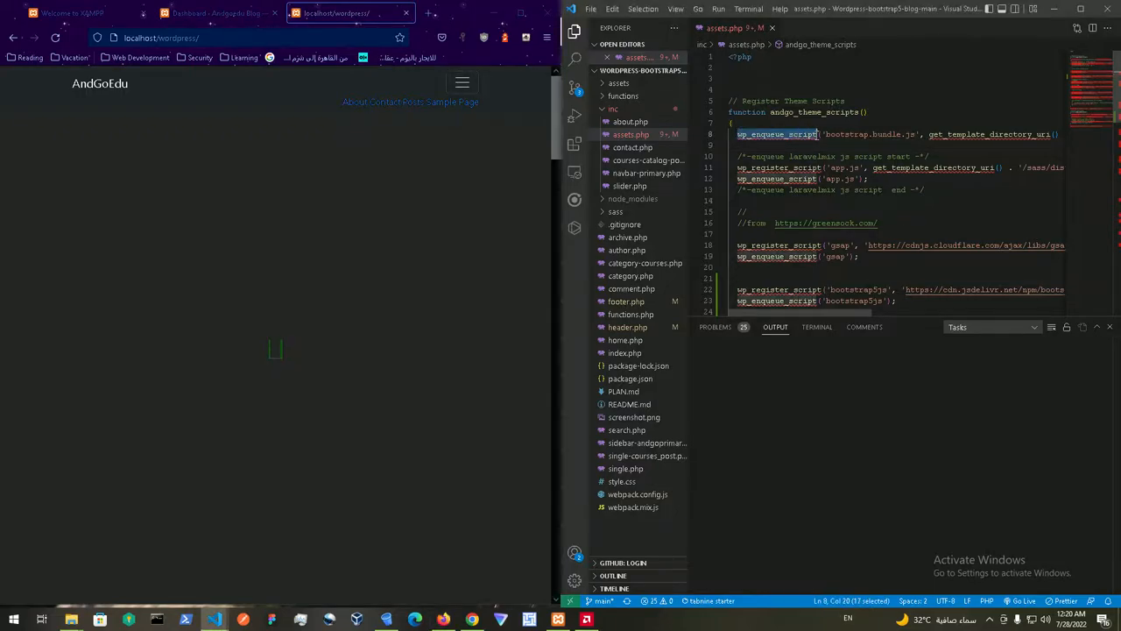
{"action": "left_click", "coordinate": [624, 82]}
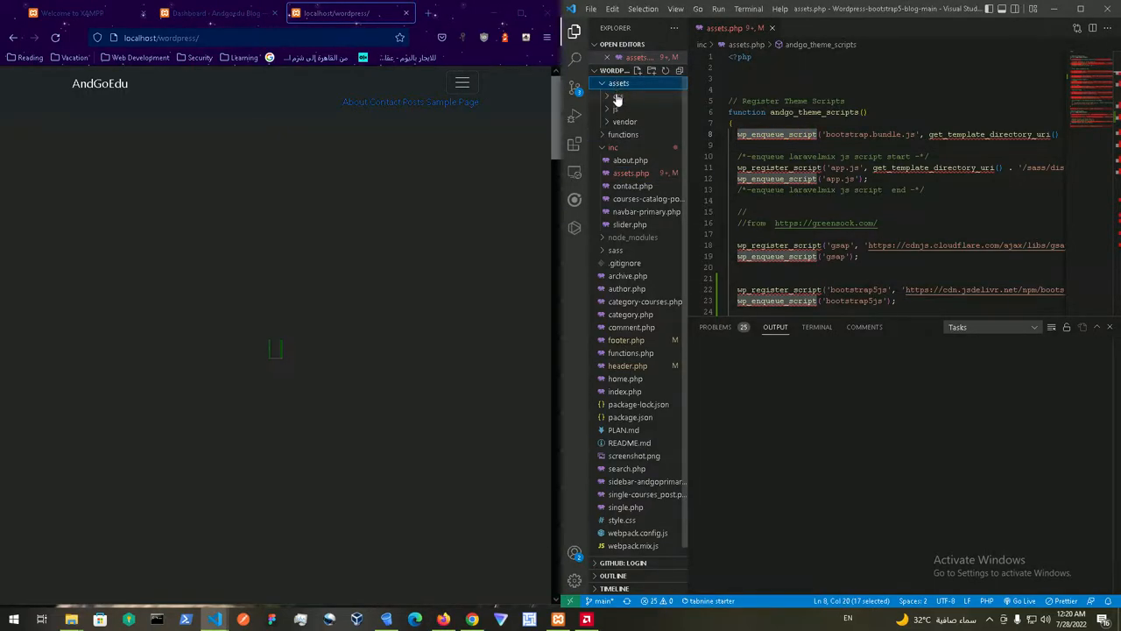
{"action": "left_click", "coordinate": [618, 97]}
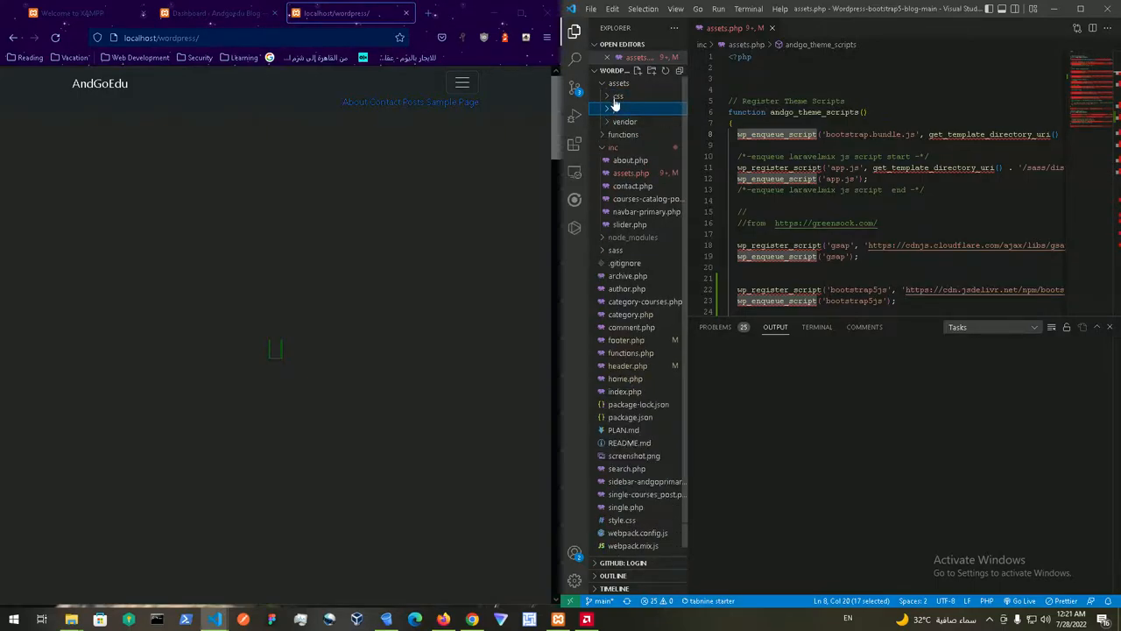
{"action": "left_click", "coordinate": [626, 82]}
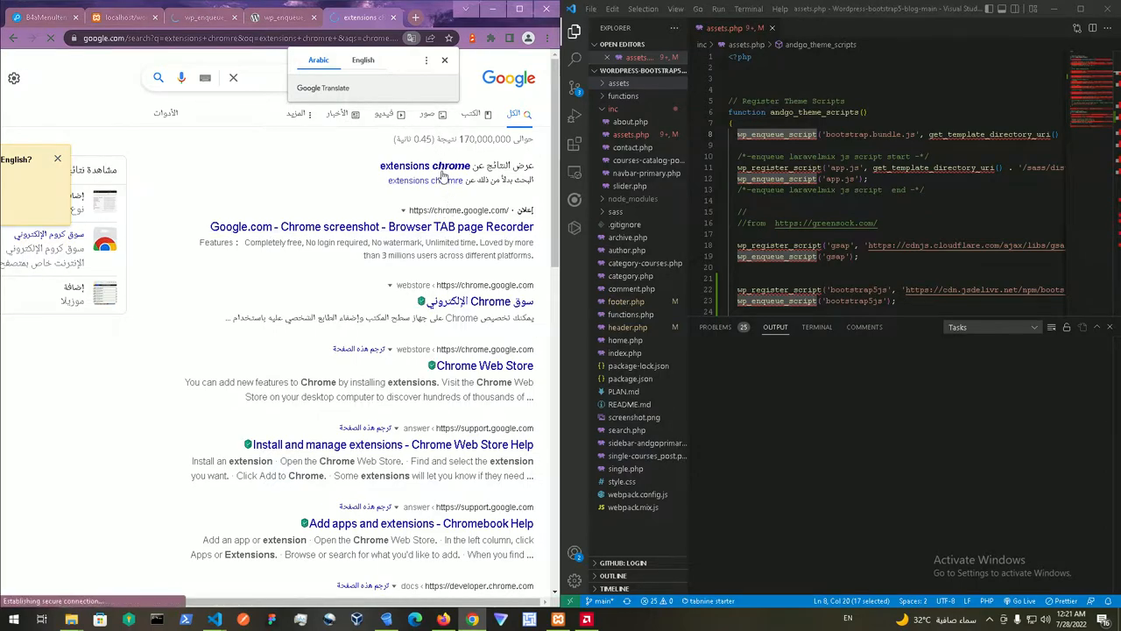
{"action": "left_click", "coordinate": [193, 16]}
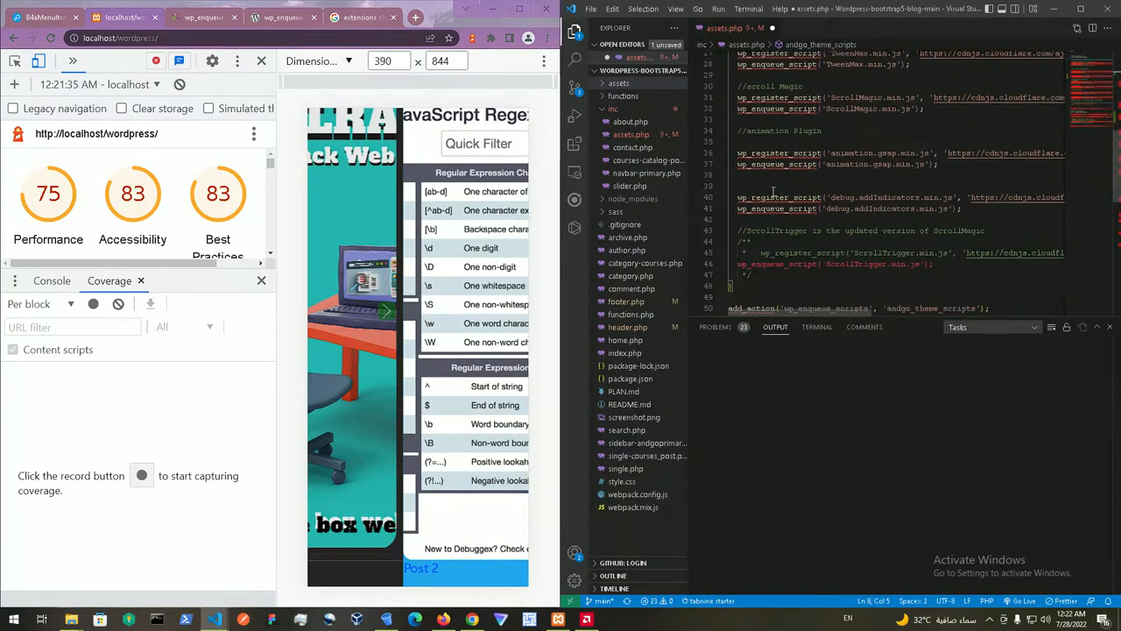
Step: Scroll assets.php past the commented-out bootstrap.bundle.js enqueue down to ando_theme_styles
{"action": "scroll", "scroll_direction": "down", "scroll_amount": 3}
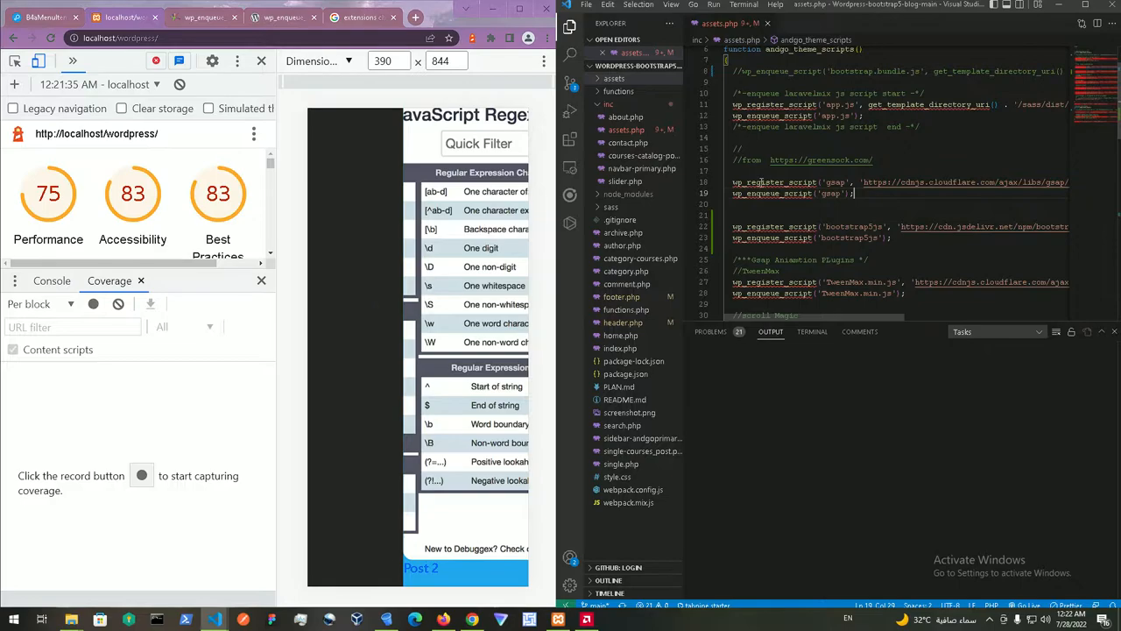
{"action": "mouse_move", "coordinate": [774, 193]}
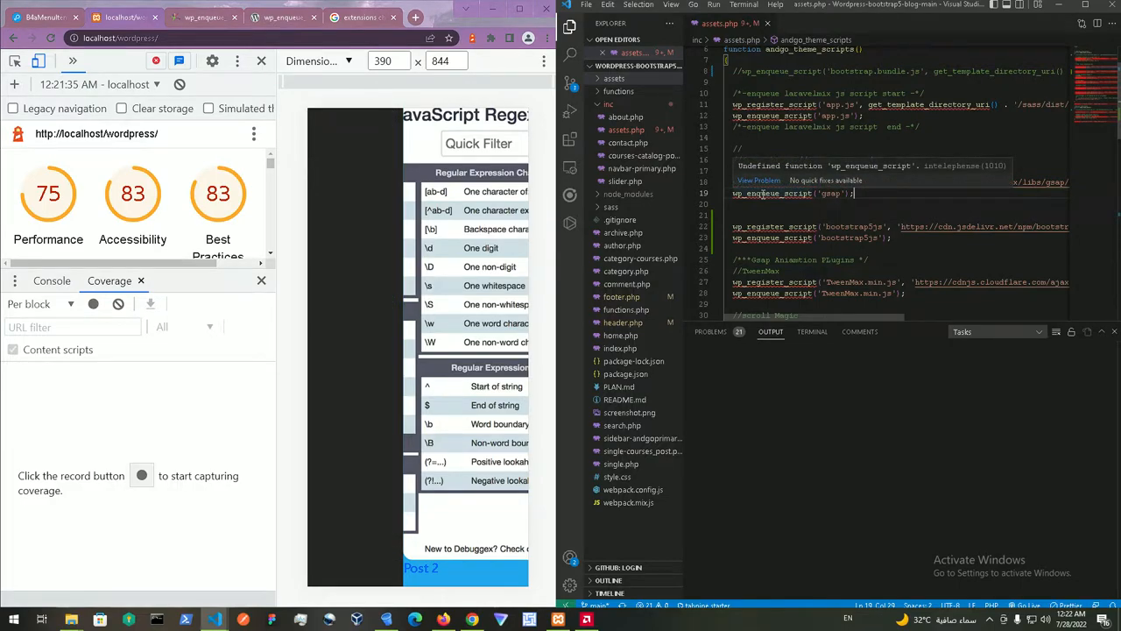
{"action": "scroll", "scroll_direction": "down", "scroll_amount": 3}
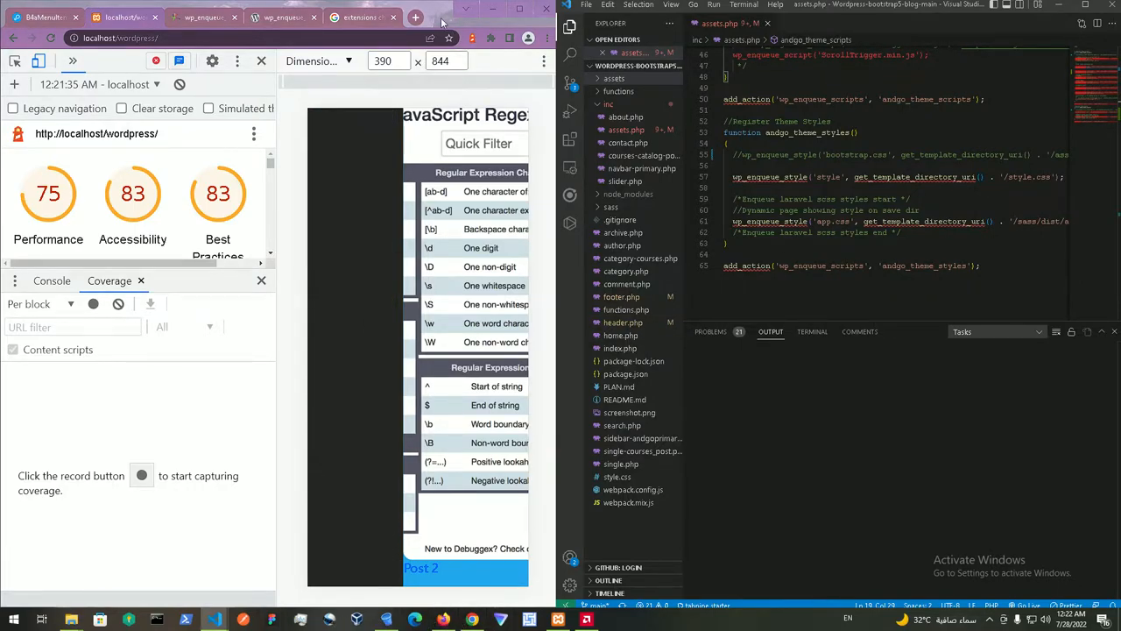
Step: Open the Bootstrap v5.0 Introduction page and copy the Quick start jsDelivr CSS link tag
{"action": "left_click", "coordinate": [413, 17]}
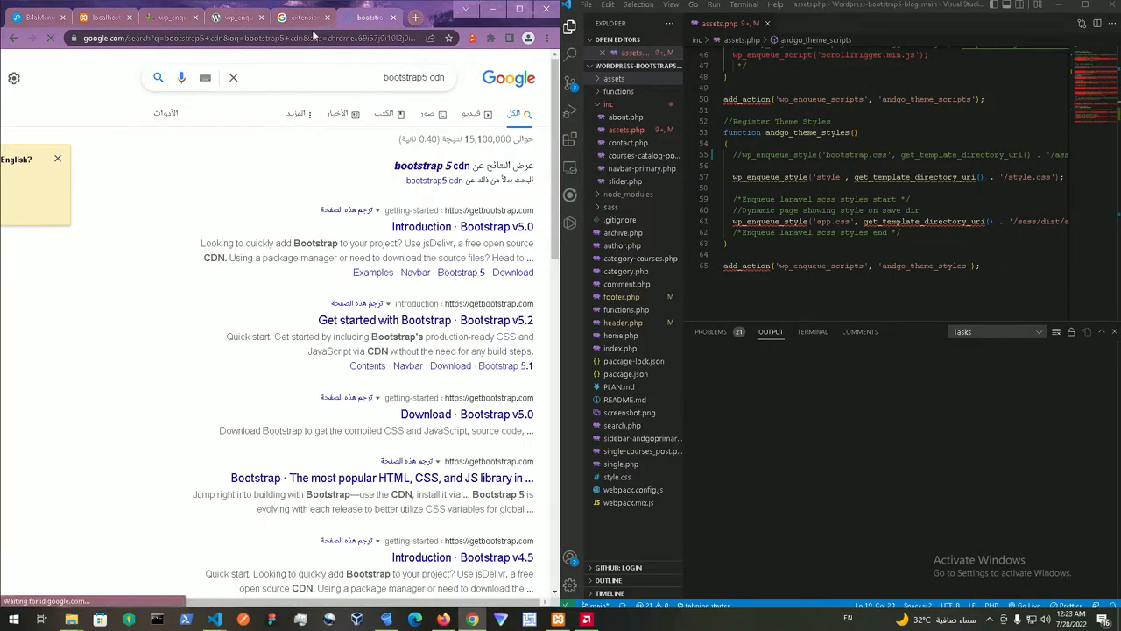
{"action": "left_click", "coordinate": [451, 226]}
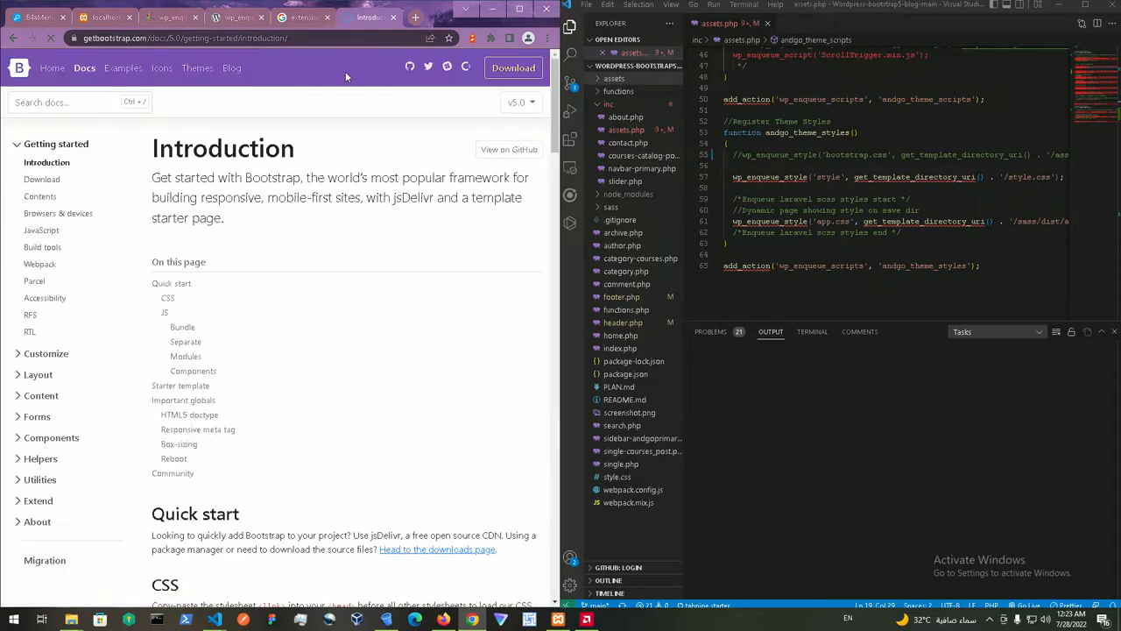
{"action": "scroll", "scroll_direction": "down", "scroll_amount": 3}
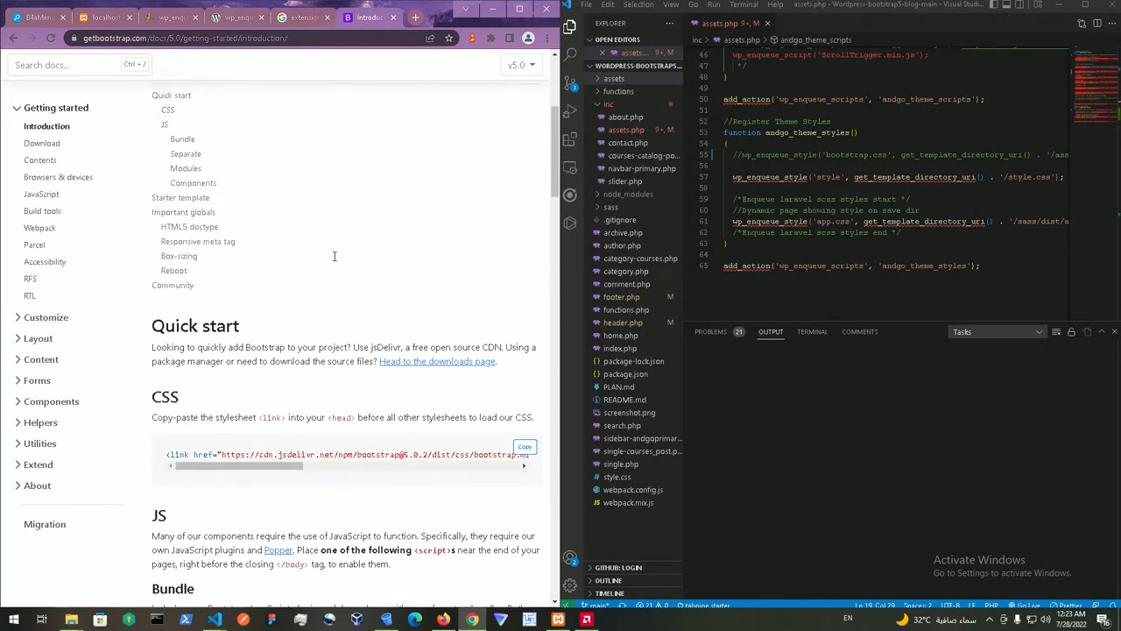
{"action": "scroll", "scroll_direction": "down", "scroll_amount": 3}
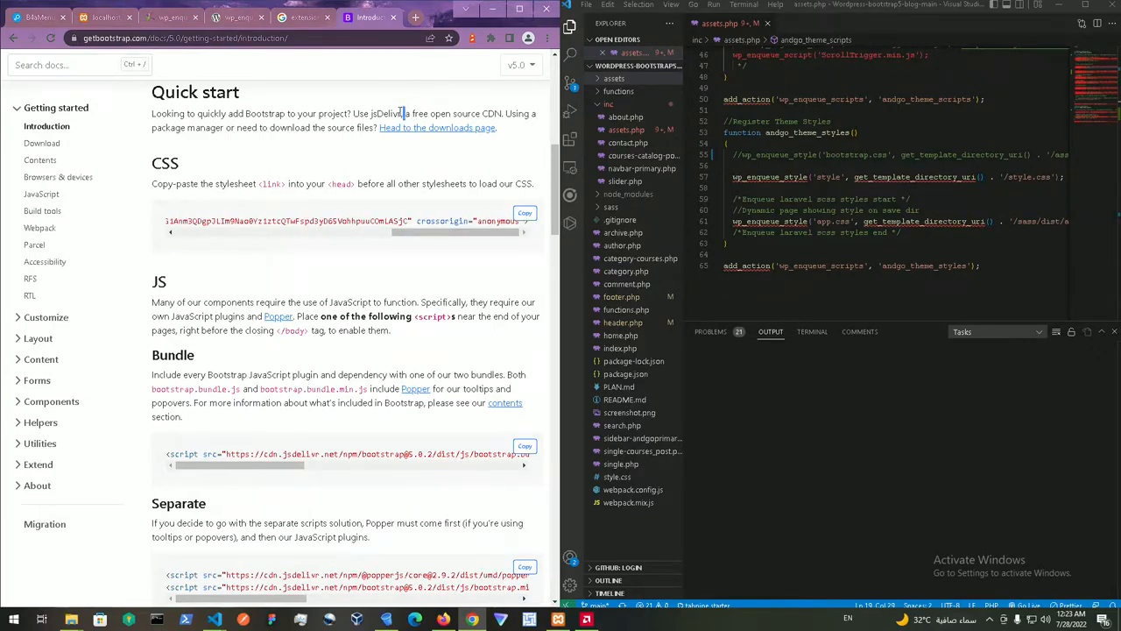
{"action": "left_click_drag", "start_coordinate": [406, 113], "coordinate": [504, 113]}
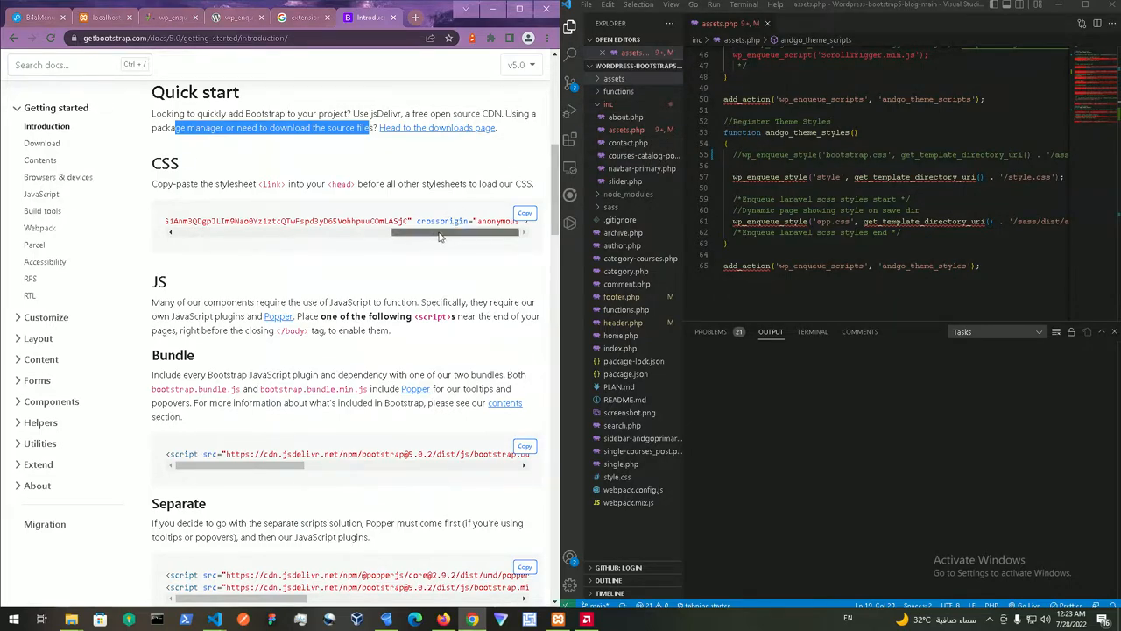
{"action": "left_click", "coordinate": [524, 213]}
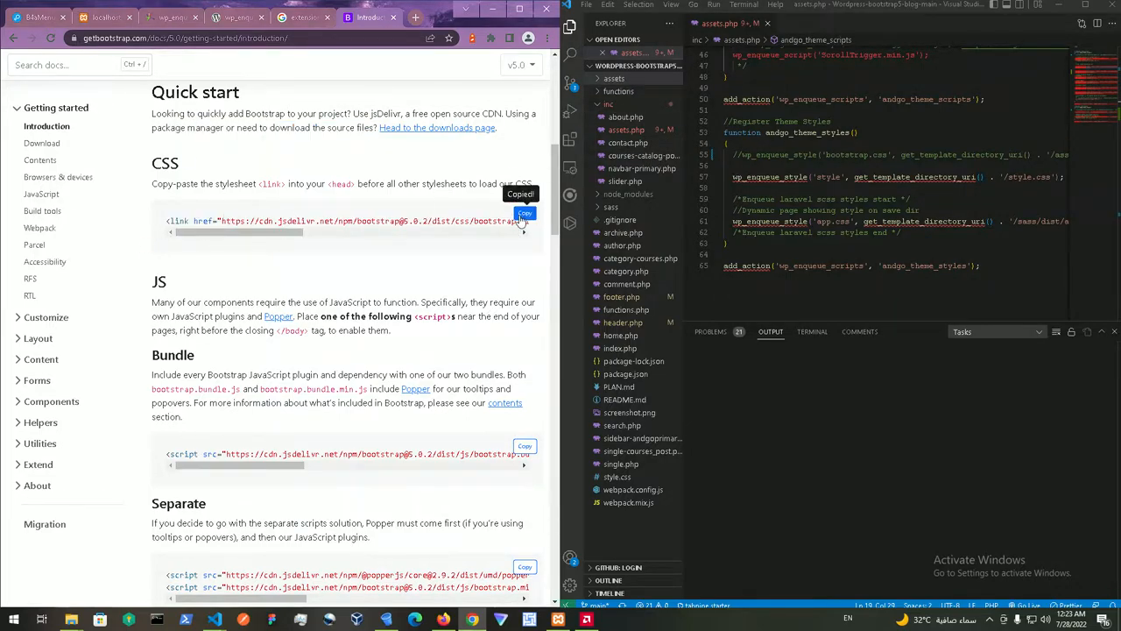
{"action": "left_click", "coordinate": [623, 322]}
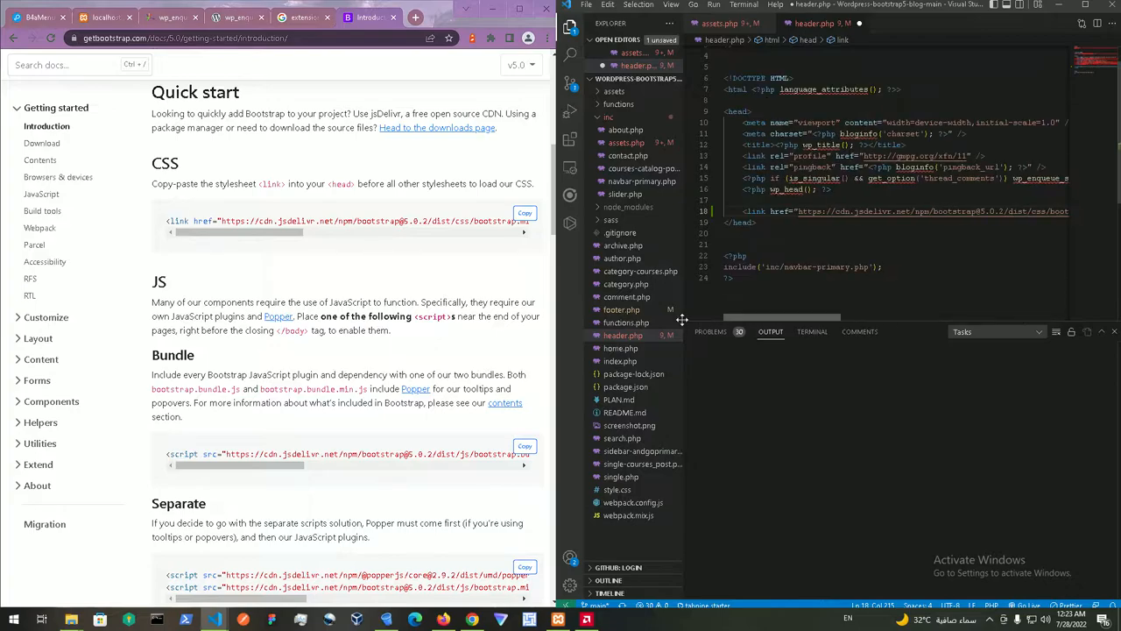
Step: Paste the Bootstrap 5.0.2 CDN link tag into header.php's head, then open footer.php
{"action": "double_click", "coordinate": [739, 112]}
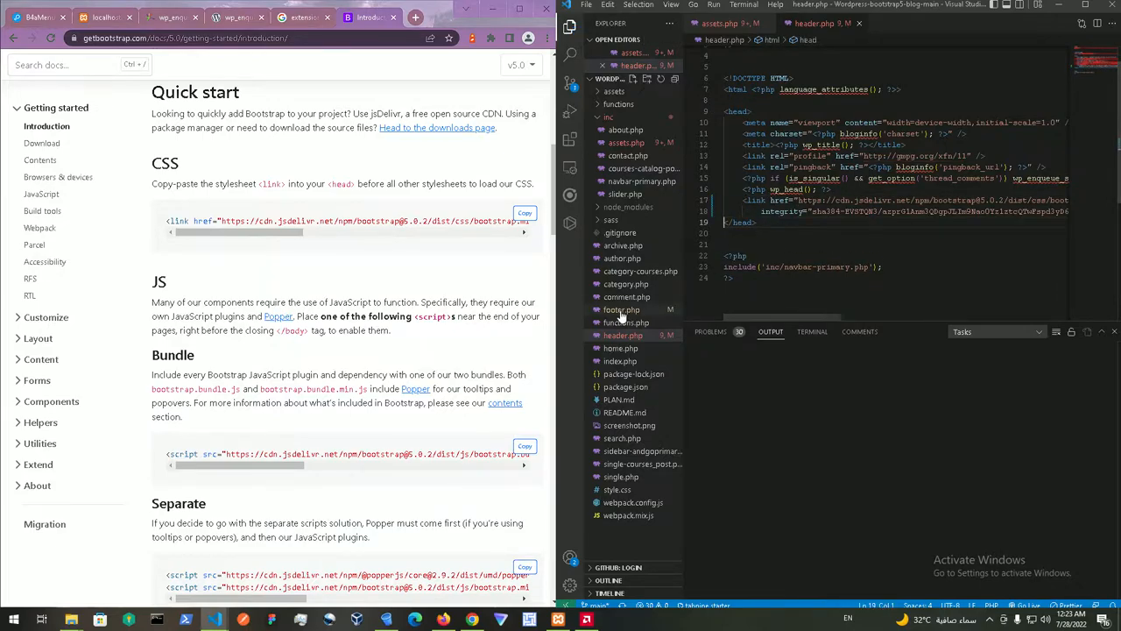
{"action": "left_click", "coordinate": [620, 309]}
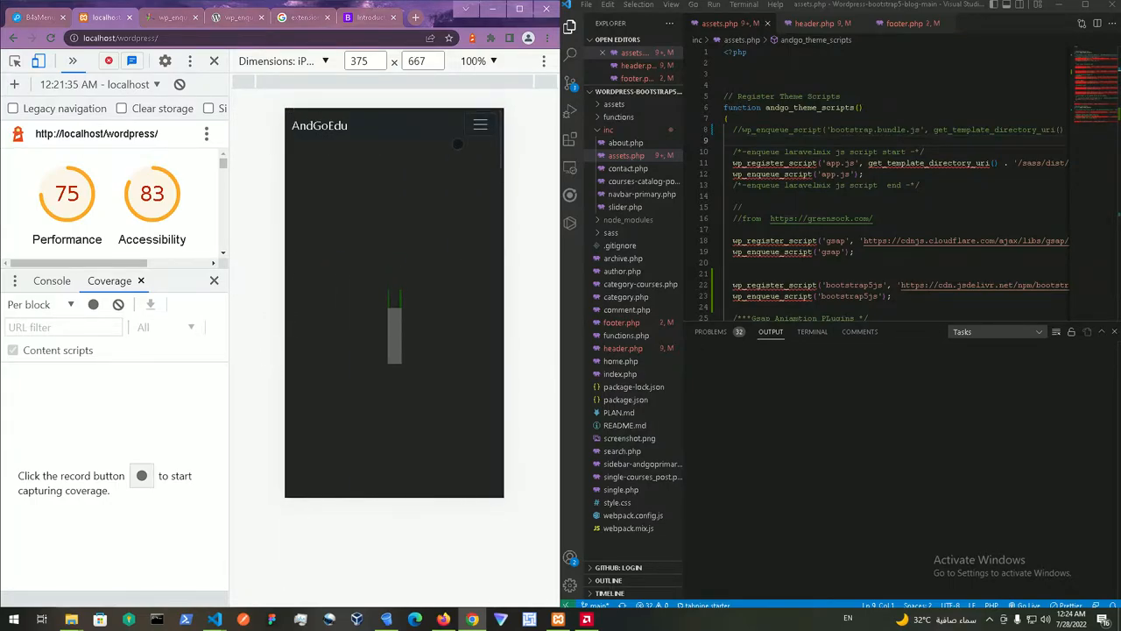
Step: Run a new Lighthouse audit on localhost/wordpress (Performance 85, SEO 70) and open the gsap CDN link
{"action": "left_click", "coordinate": [480, 125]}
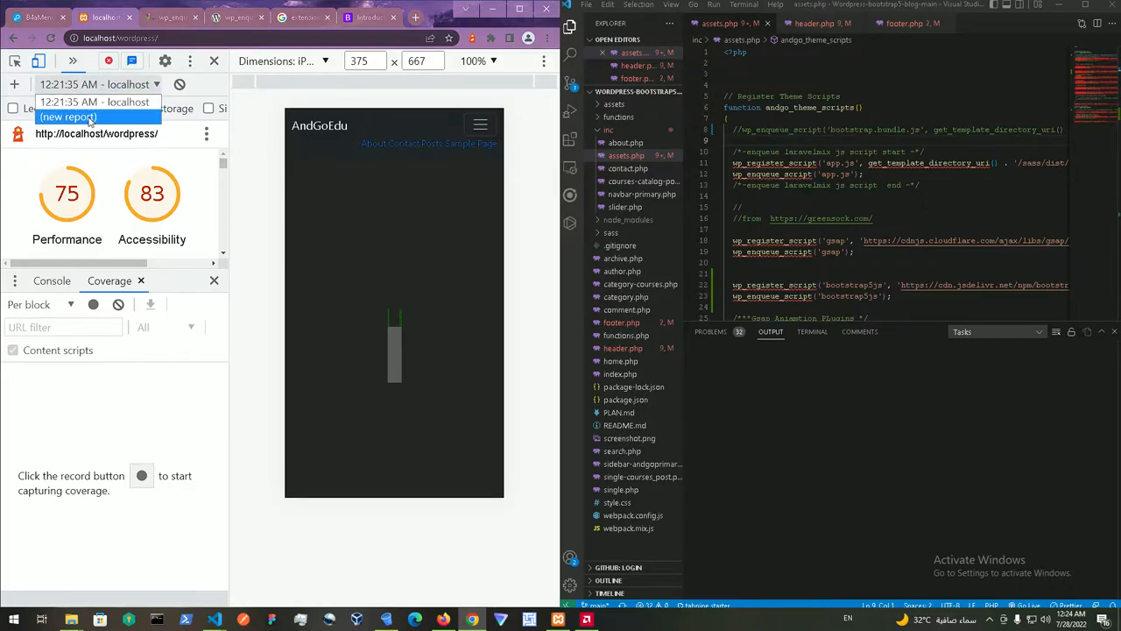
{"action": "left_click", "coordinate": [67, 118]}
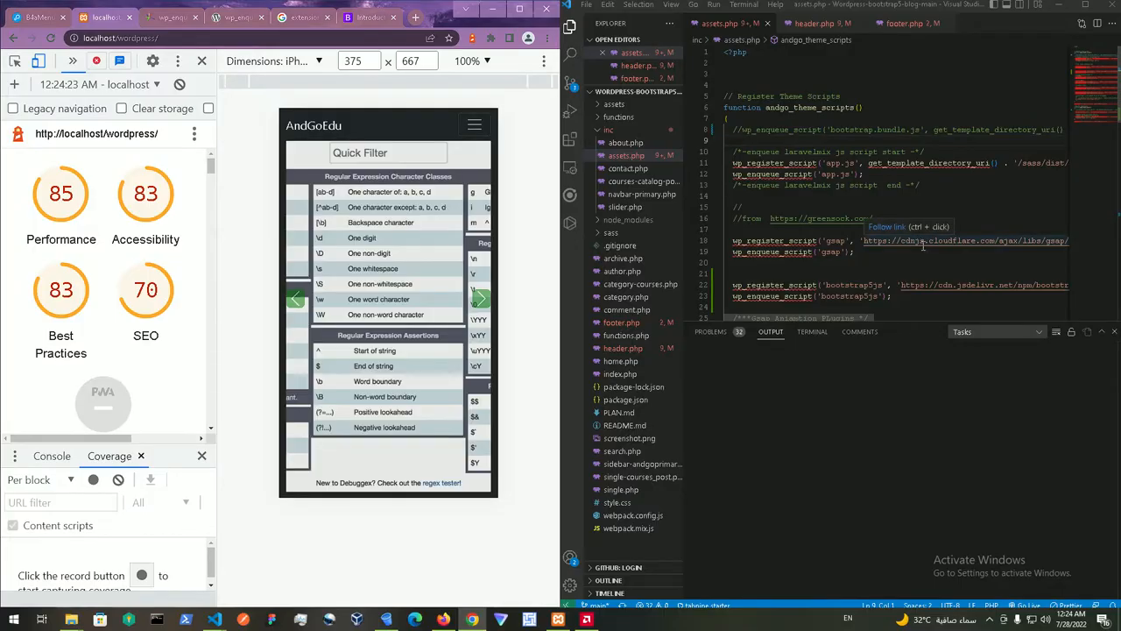
{"action": "left_click", "coordinate": [964, 240]}
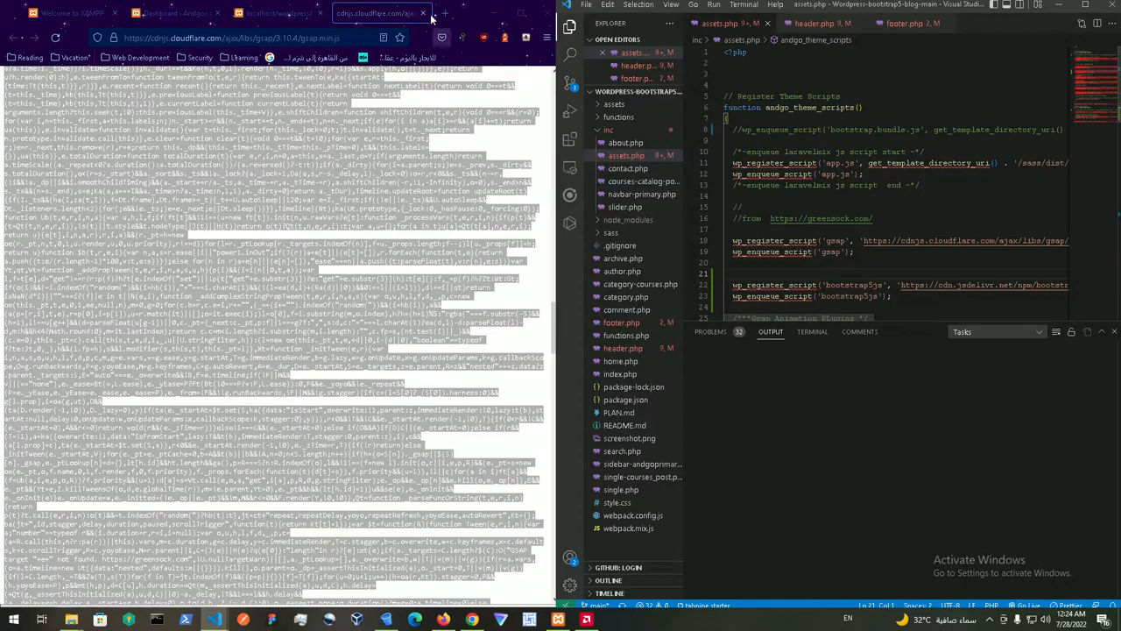
Step: Close the gsap.min.js tab and scroll the local WordPress homepage with its slider
{"action": "left_click", "coordinate": [350, 14]}
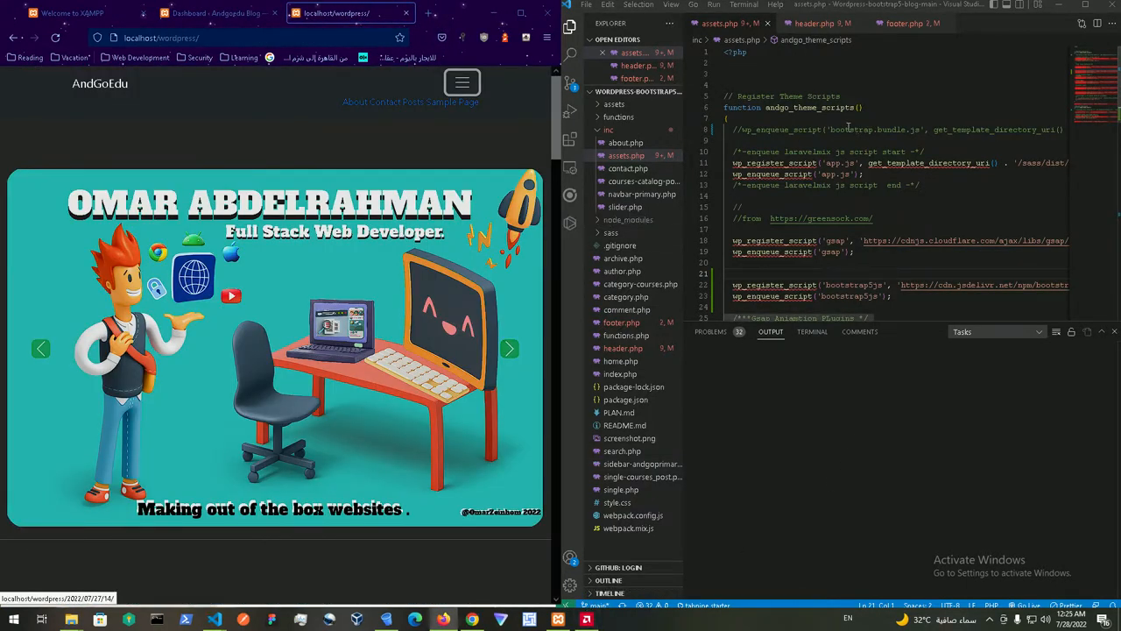
{"action": "scroll", "scroll_direction": "down", "scroll_amount": 3}
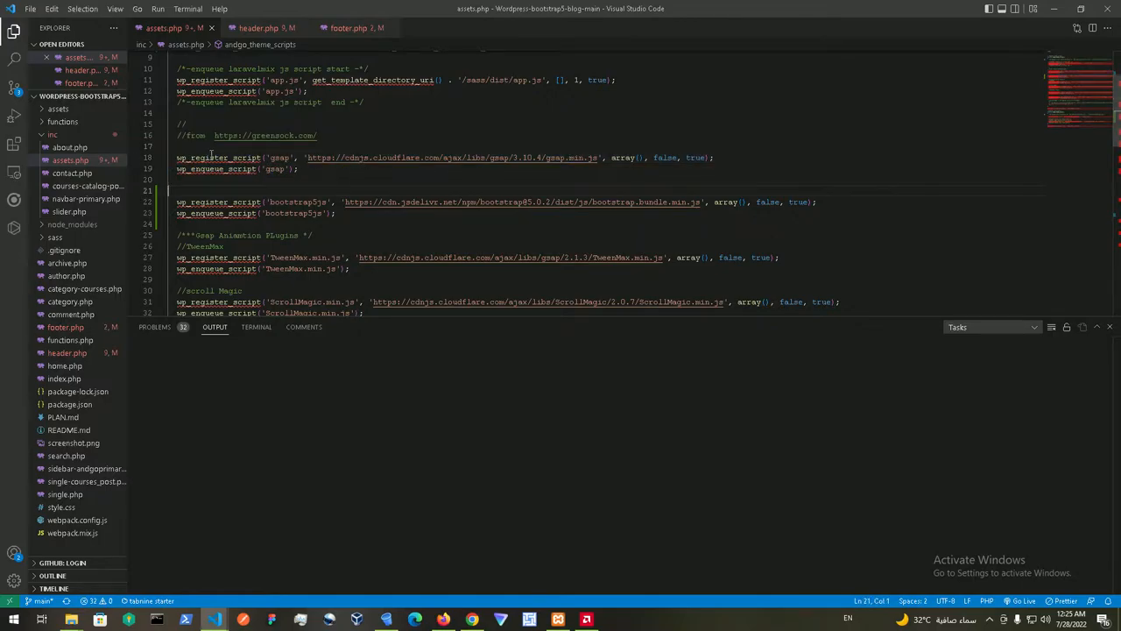
{"action": "double_click", "coordinate": [280, 158]}
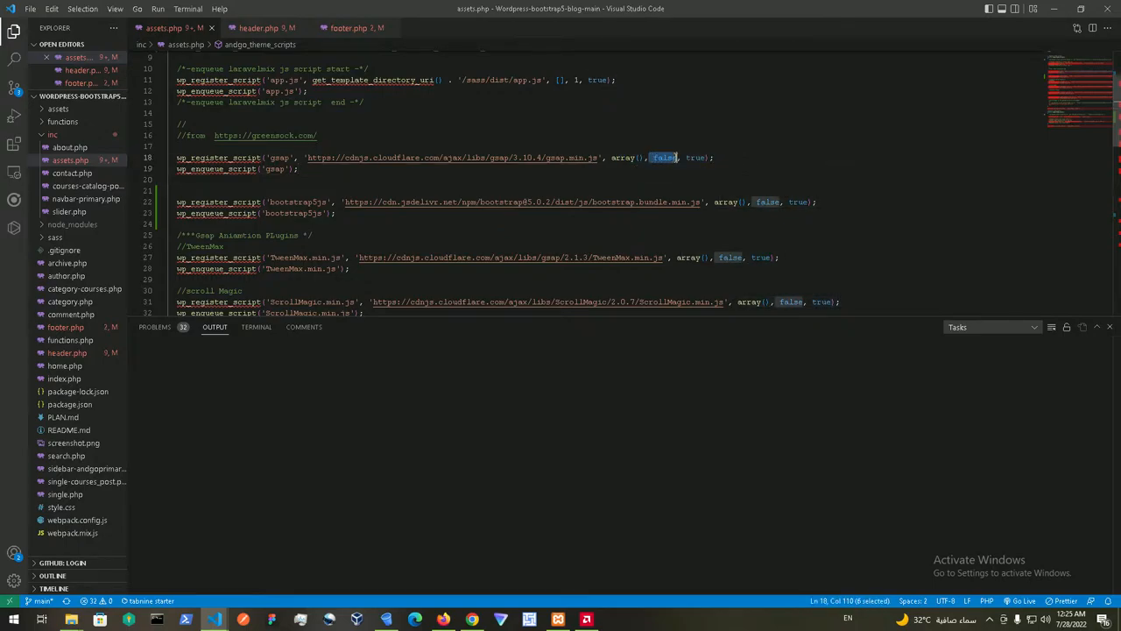
{"action": "scroll", "scroll_direction": "down", "scroll_amount": 3}
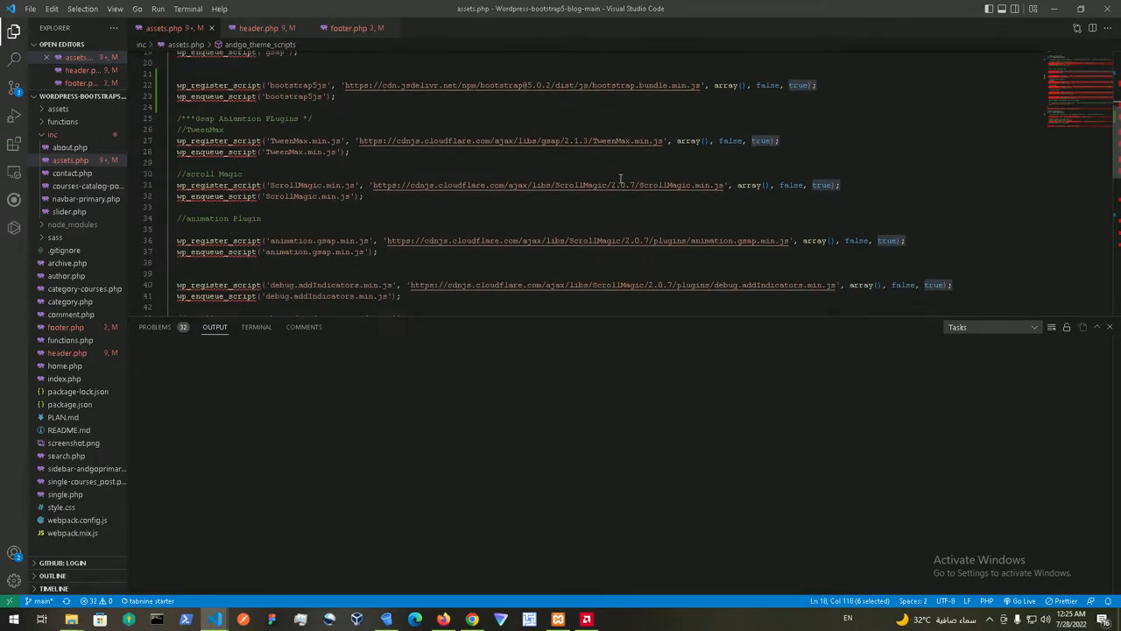
{"action": "scroll", "scroll_direction": "down", "scroll_amount": 3}
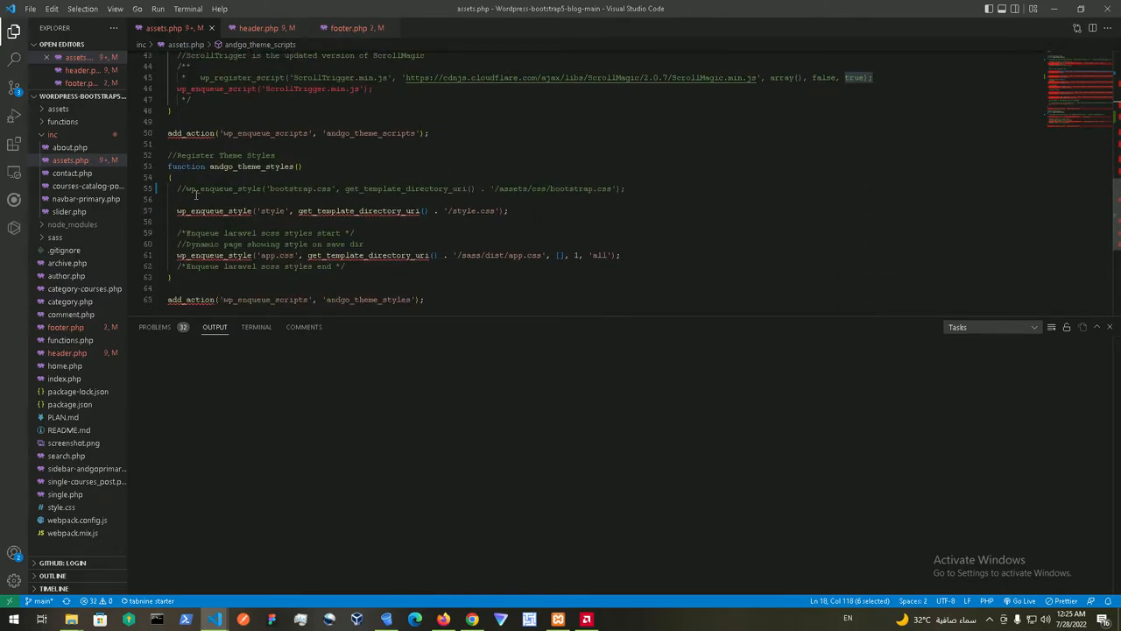
{"action": "triple_click", "coordinate": [385, 189]}
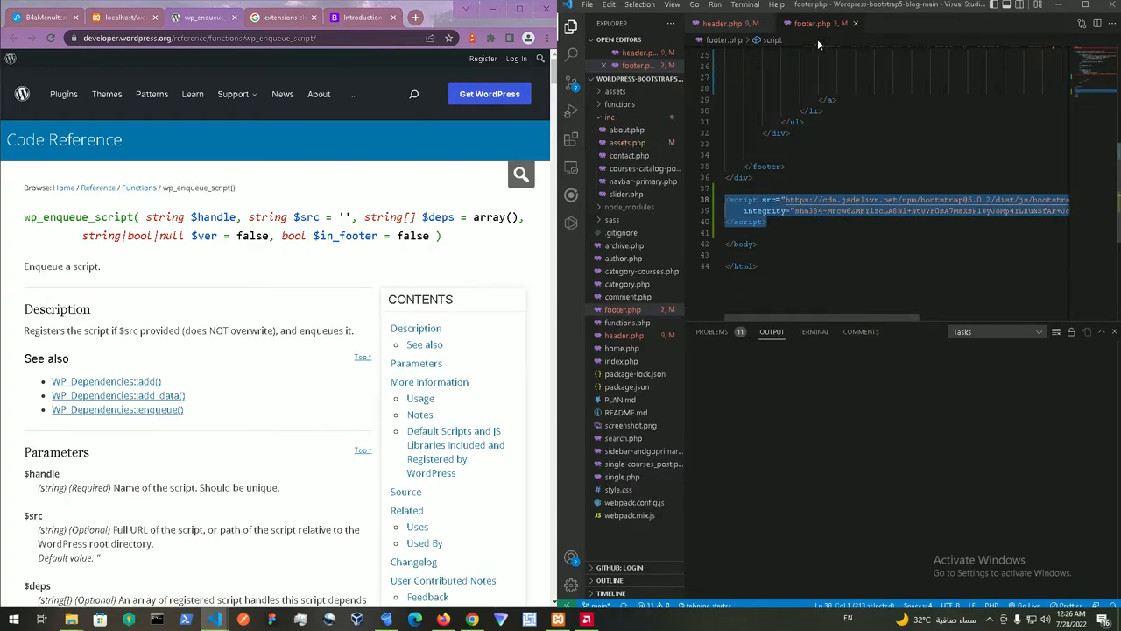
Step: Minimize VS Code, leaving Chrome's wp_enqueue_script reference page visible
{"action": "left_click", "coordinate": [722, 23]}
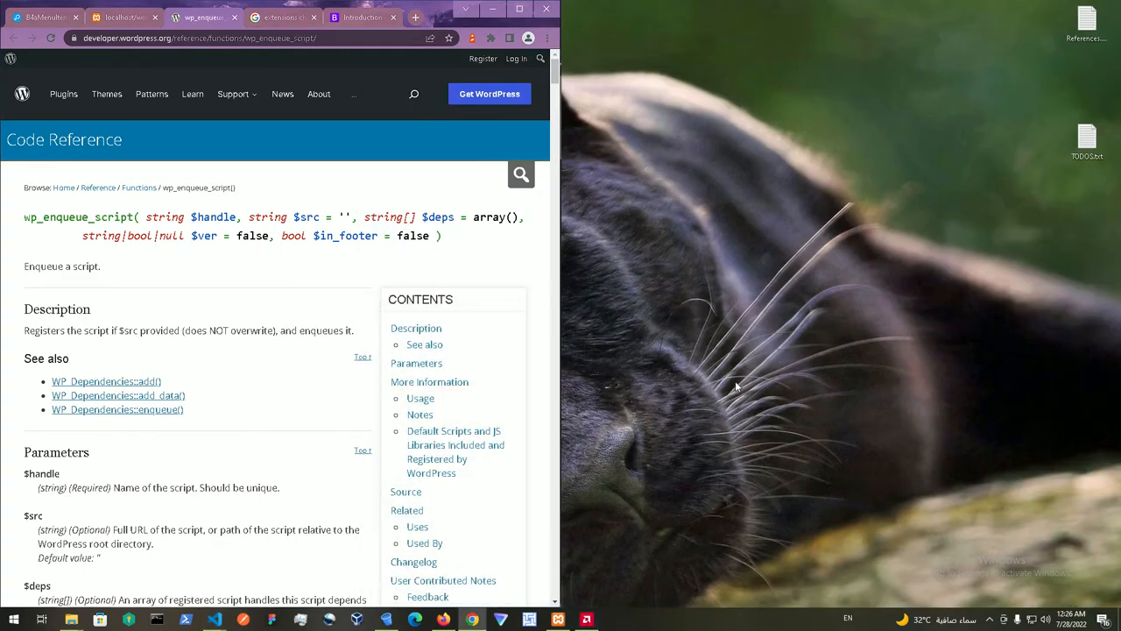
{"action": "mouse_move", "coordinate": [728, 381]}
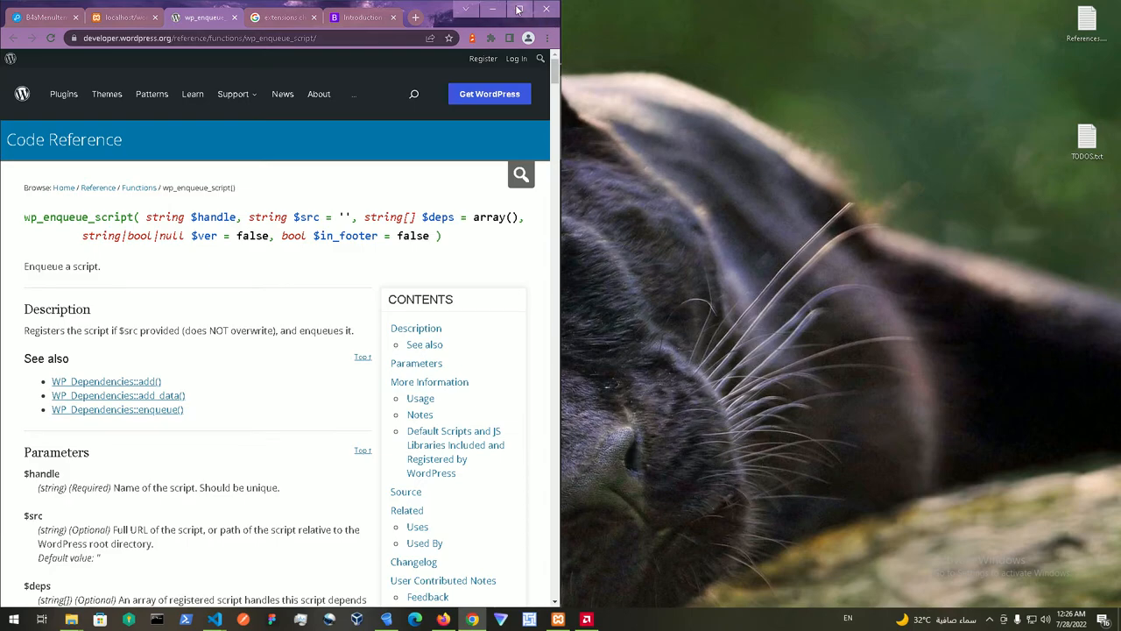
{"action": "mouse_move", "coordinate": [519, 9]}
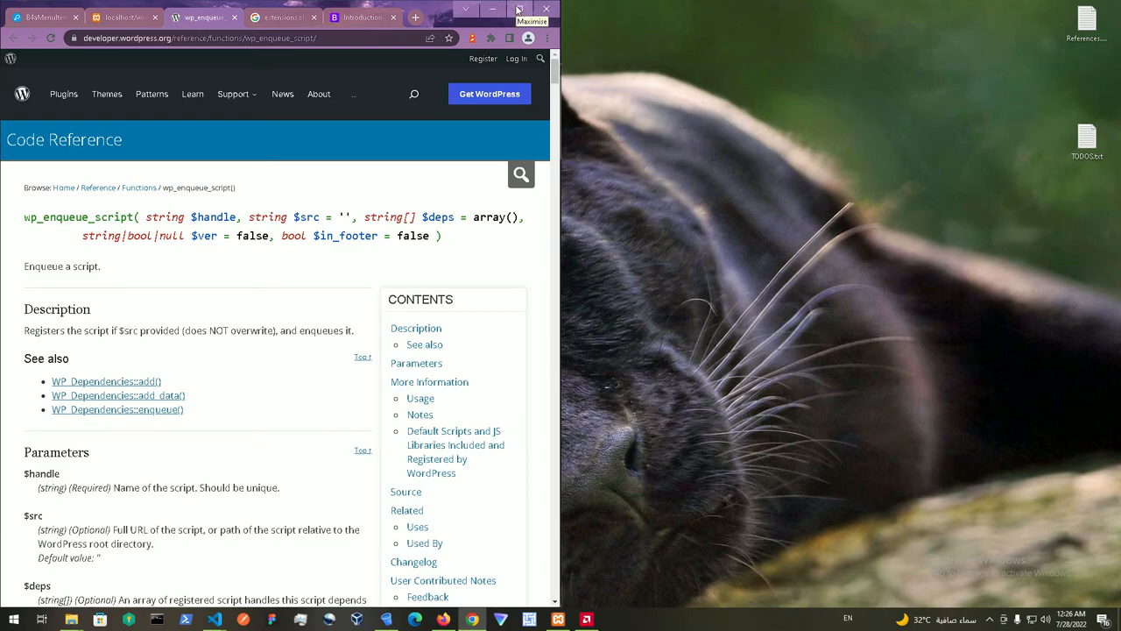